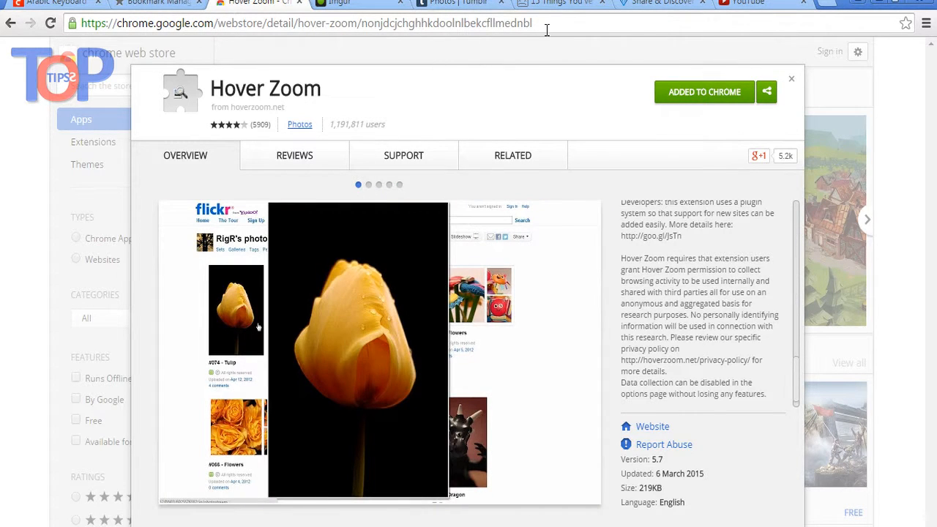
Preview the This Is Your Kingdom article thumbnails enlarged, including the Cheshire and Sugardough pieces.
click(293, 24)
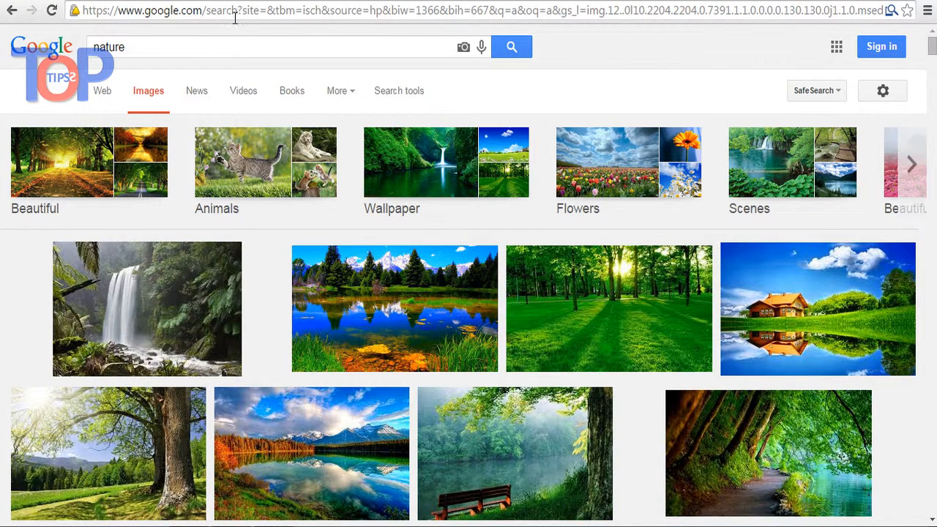
mouse_move(872, 37)
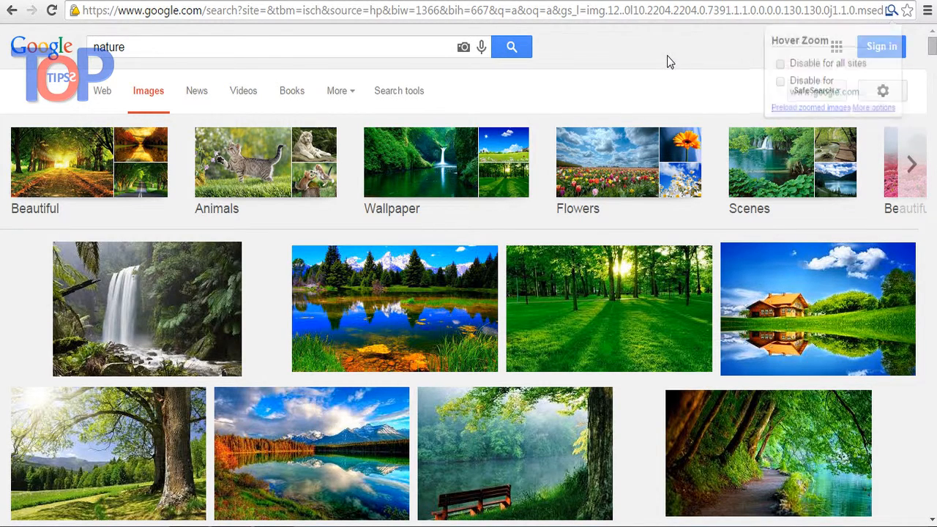
mouse_move(419, 310)
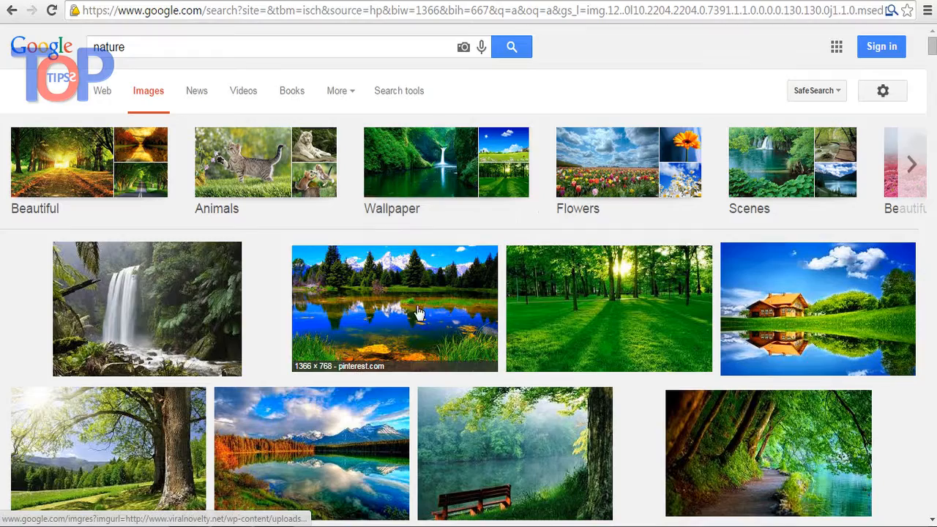
click(395, 307)
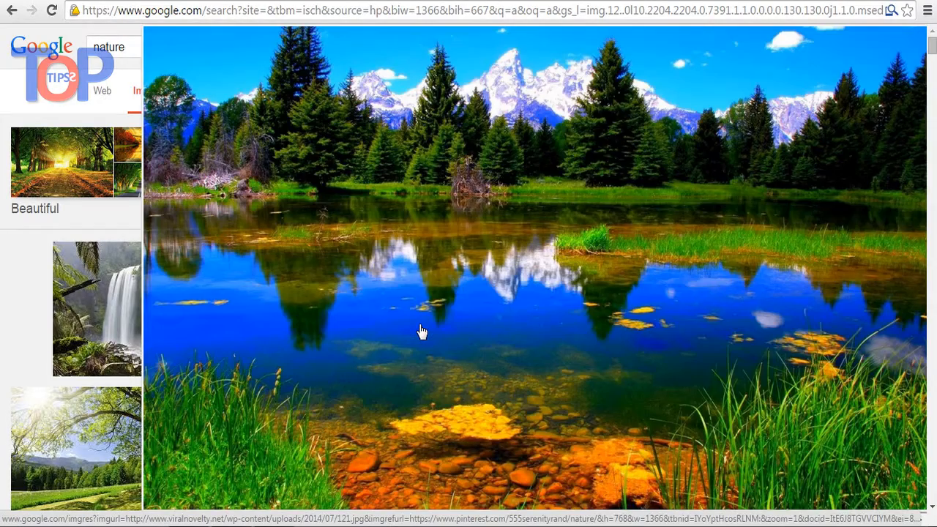
mouse_move(366, 319)
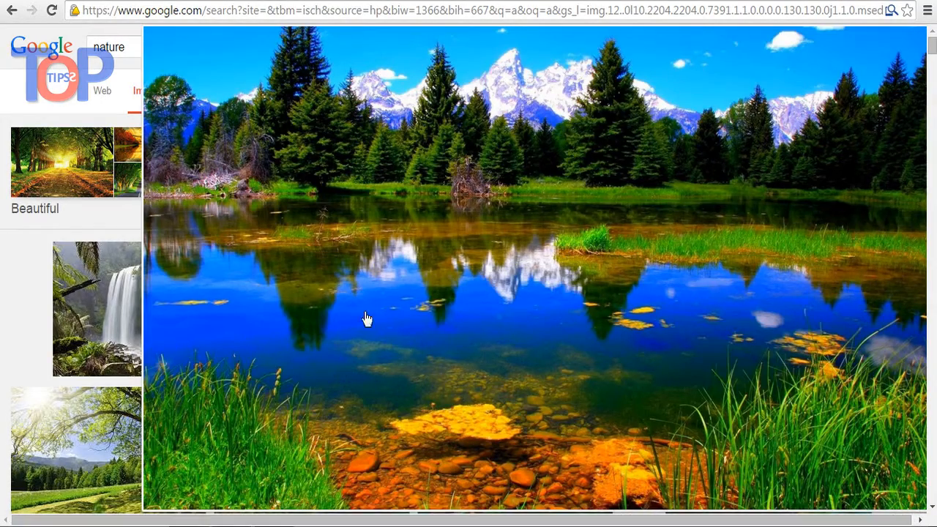
click(95, 307)
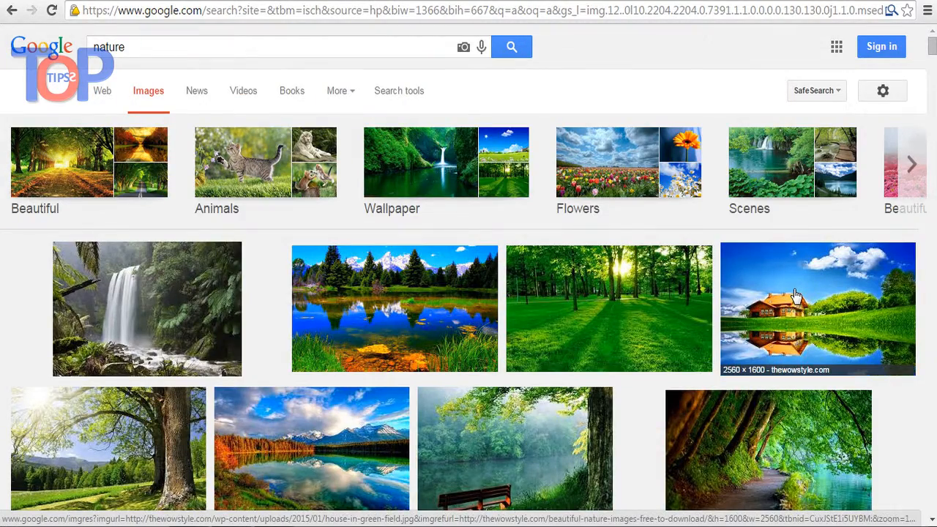
click(817, 307)
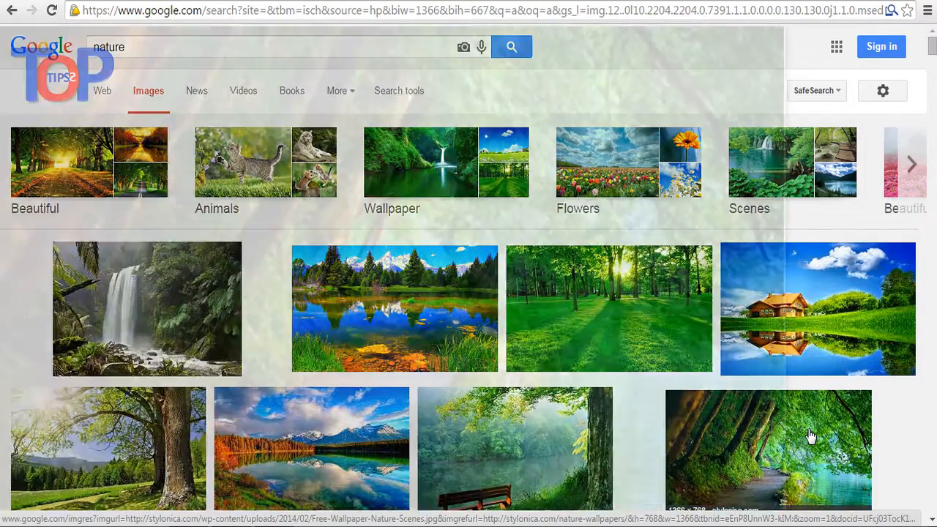
click(767, 448)
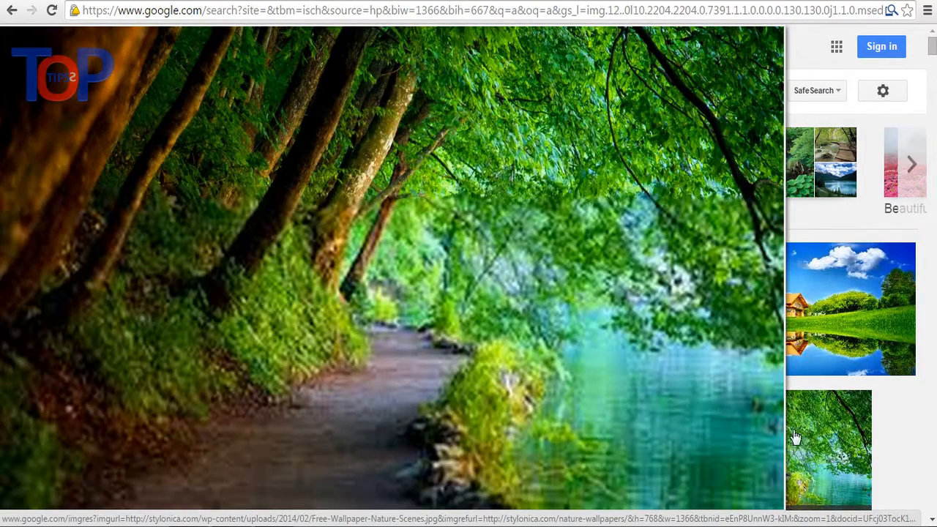
click(829, 447)
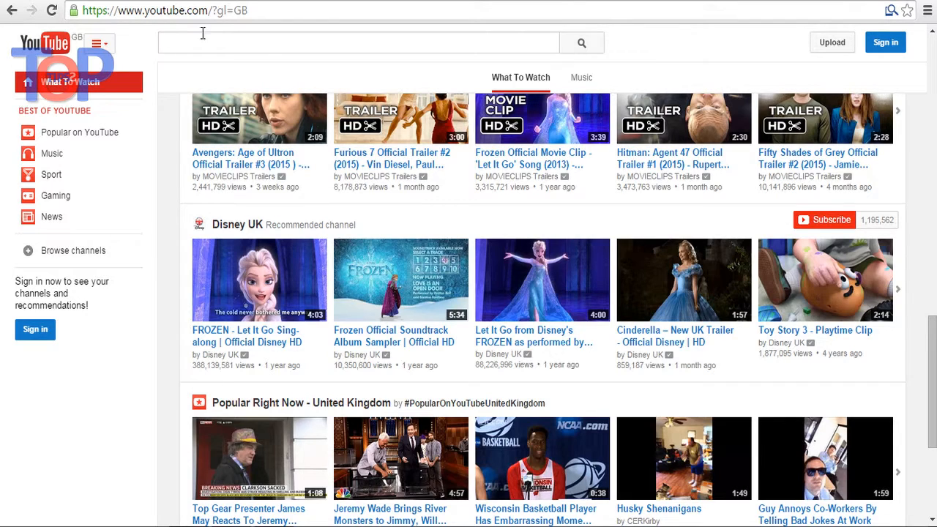
Bring up the Wikivoyage main page and continue on to the Facebook page.
click(890, 10)
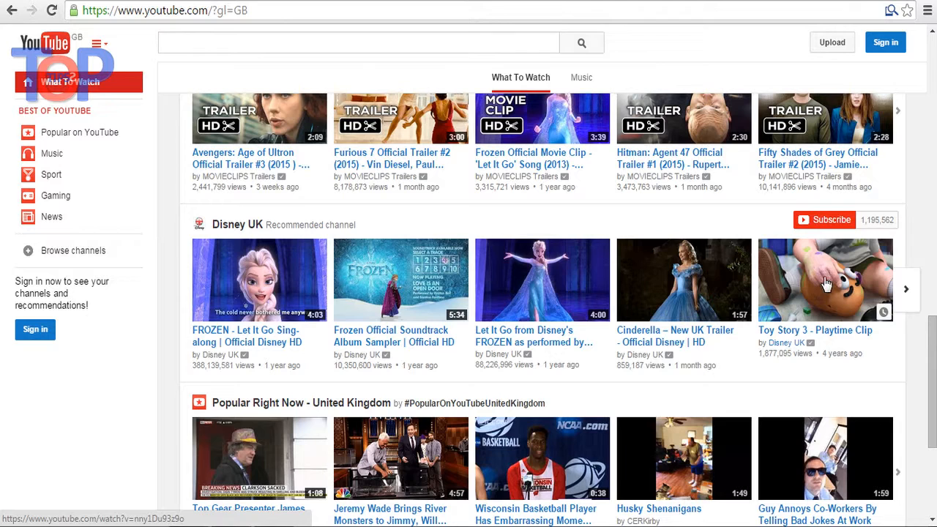
mouse_move(541, 279)
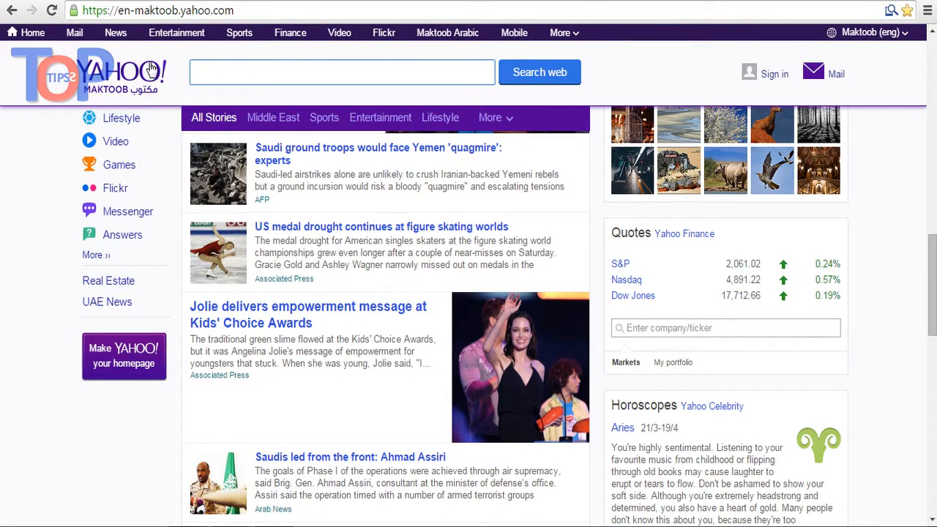
mouse_move(164, 73)
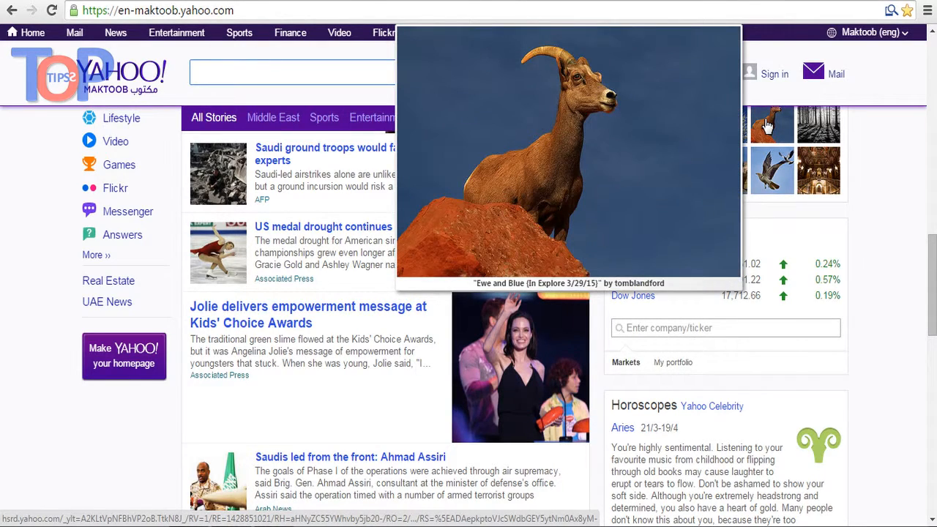
click(771, 170)
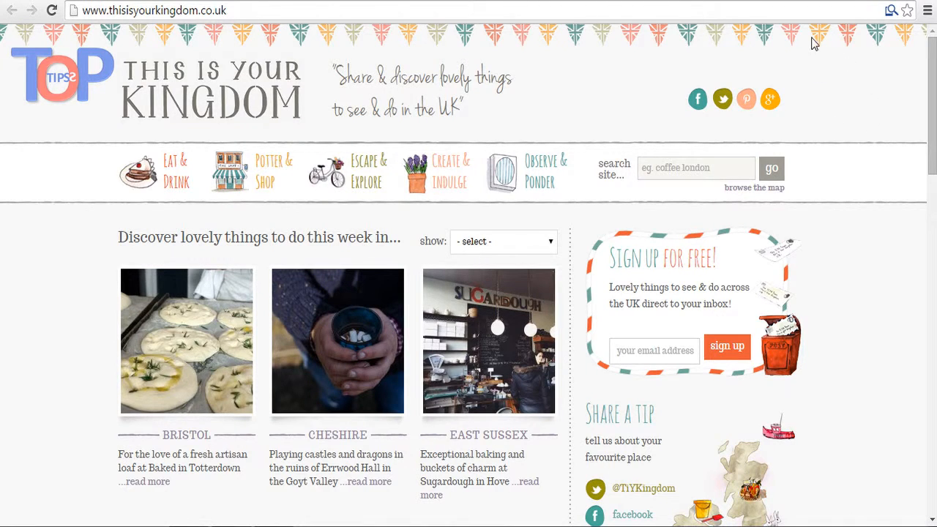
mouse_move(632, 84)
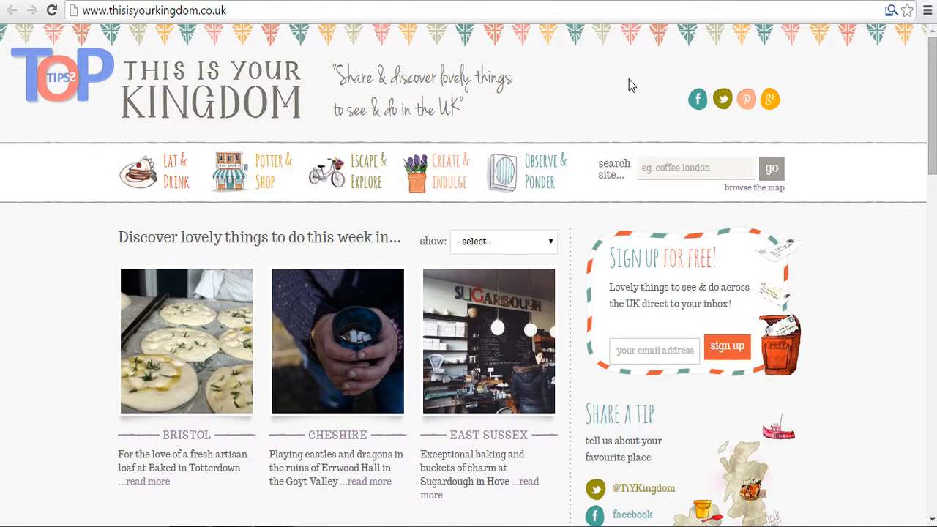
click(188, 341)
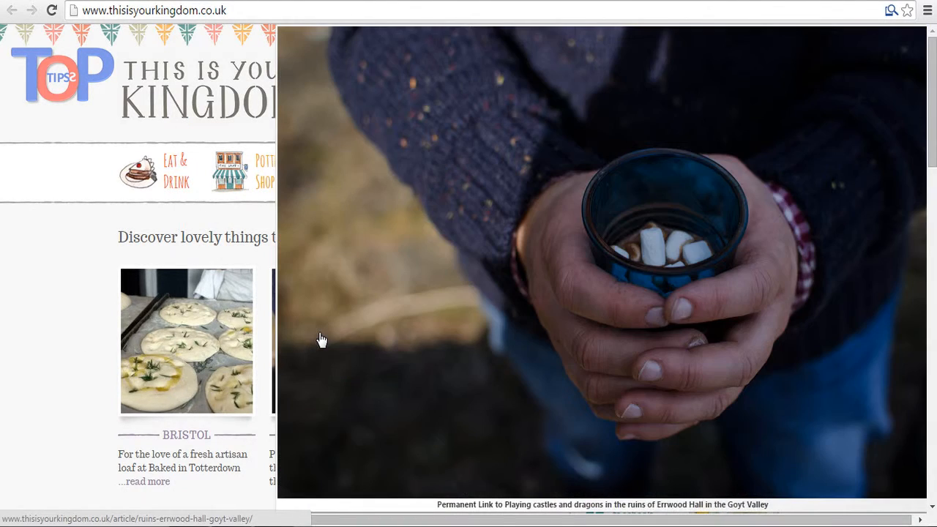
mouse_move(358, 322)
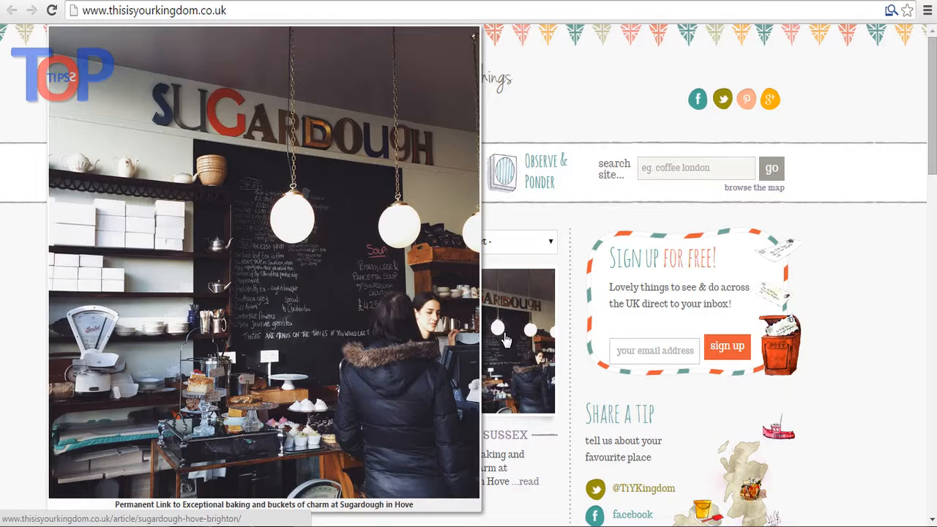
click(890, 11)
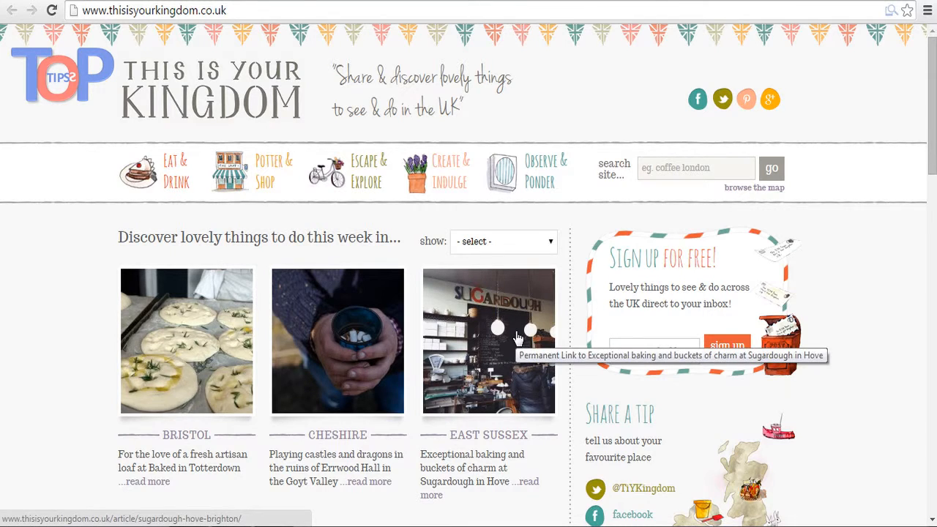
mouse_move(352, 329)
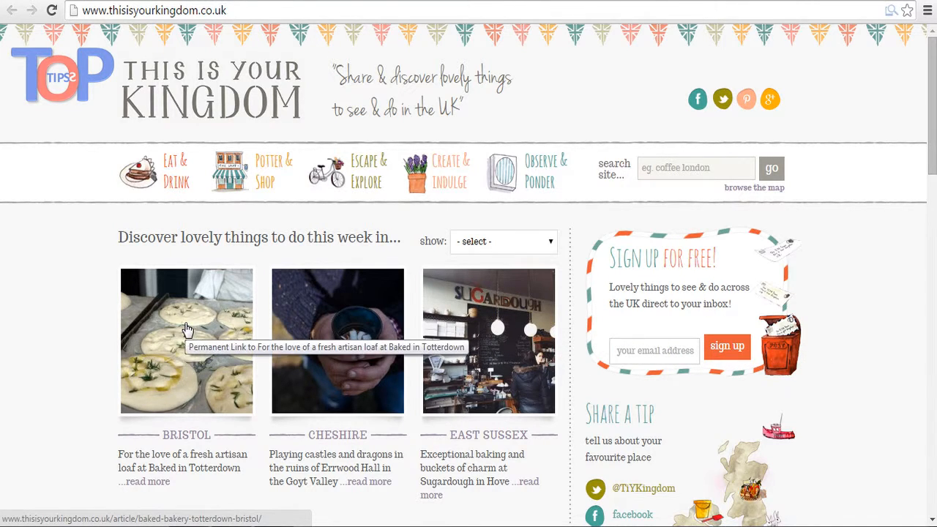
mouse_move(891, 14)
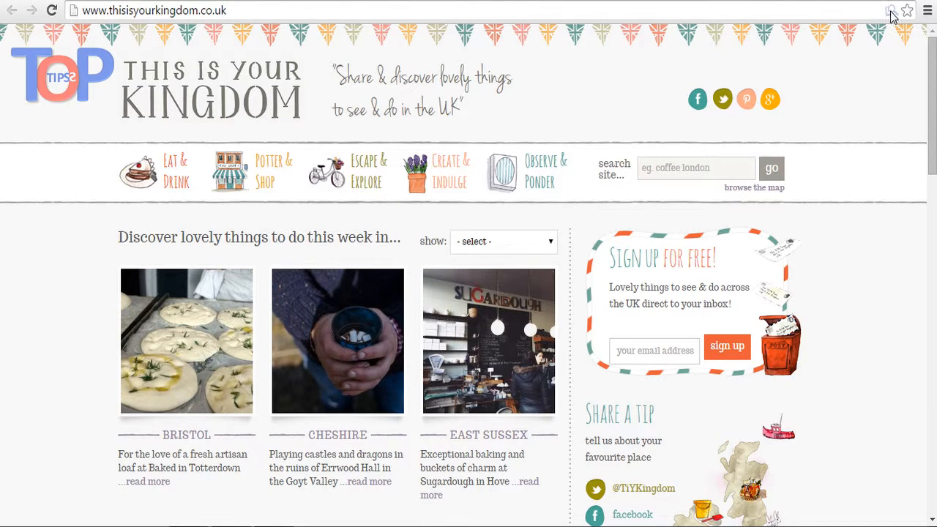
click(890, 10)
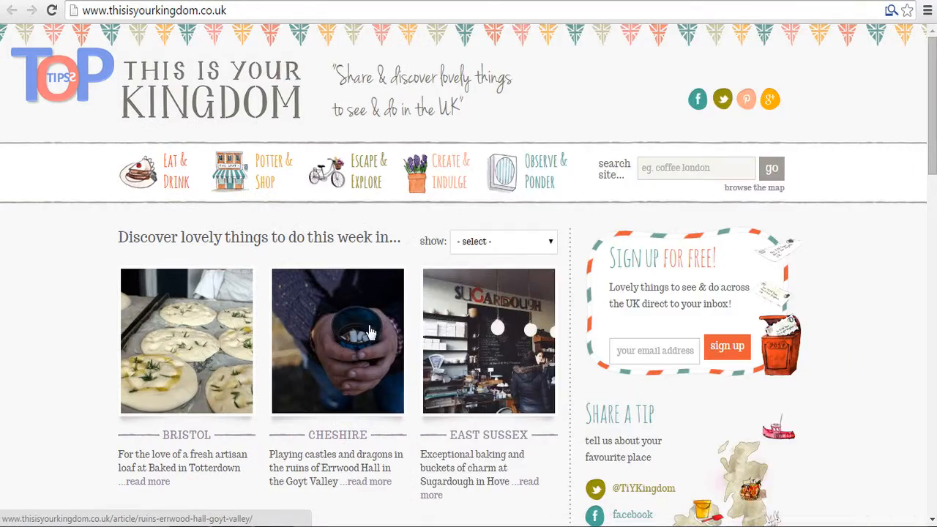
click(188, 341)
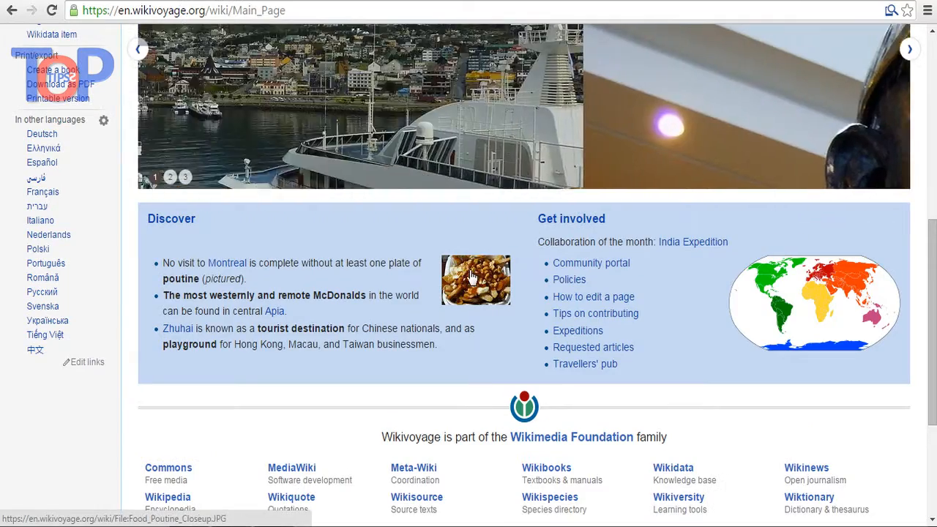
click(474, 280)
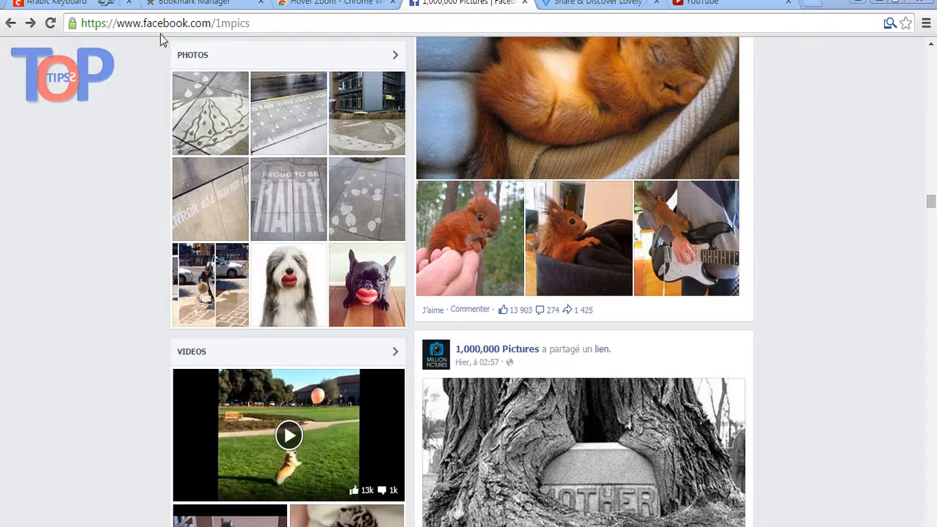
mouse_move(685, 41)
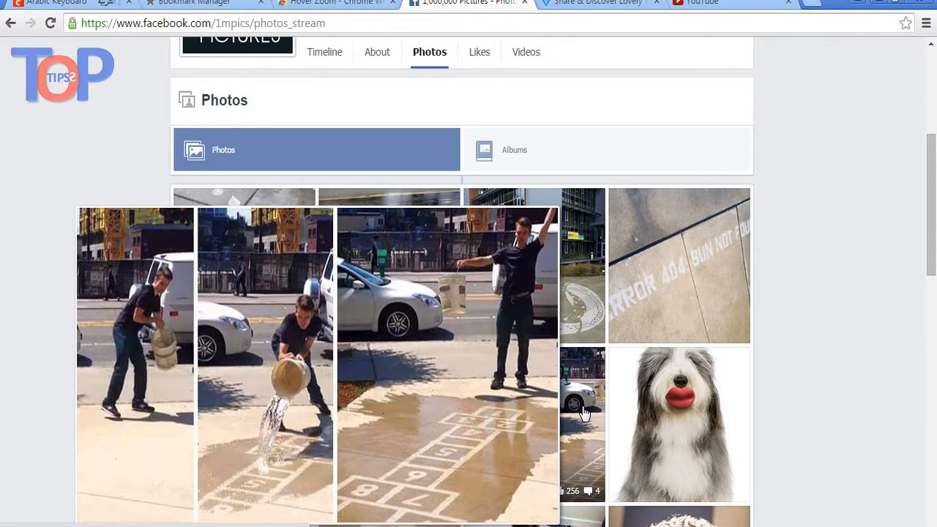
Scroll the 1,000,000 Pictures photo stream to preview the lipstick-dog photos, then move to Amazon.
scroll(down, 3)
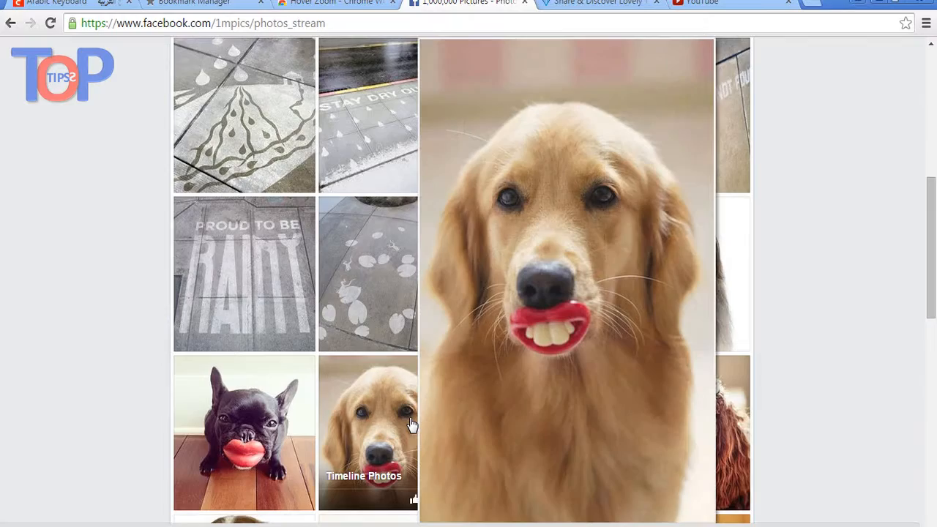
click(242, 432)
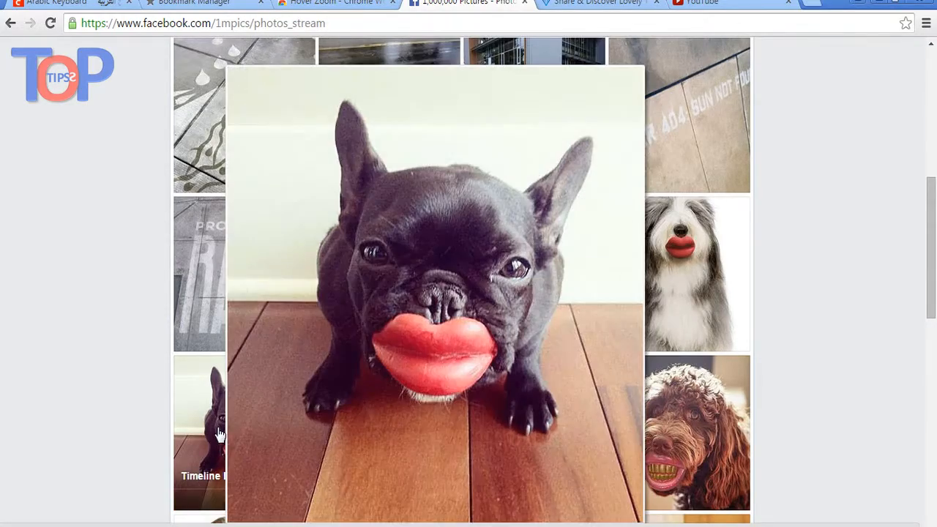
click(439, 3)
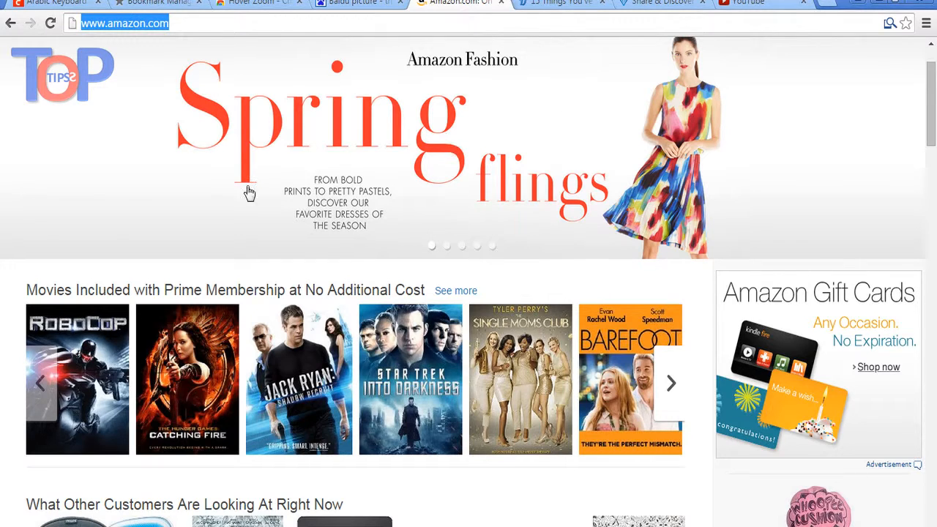
mouse_move(76, 378)
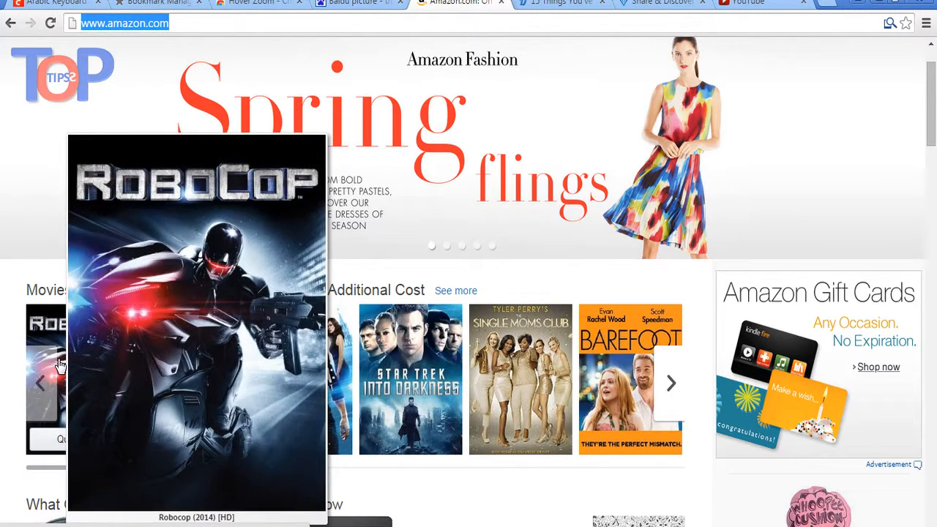
mouse_move(409, 358)
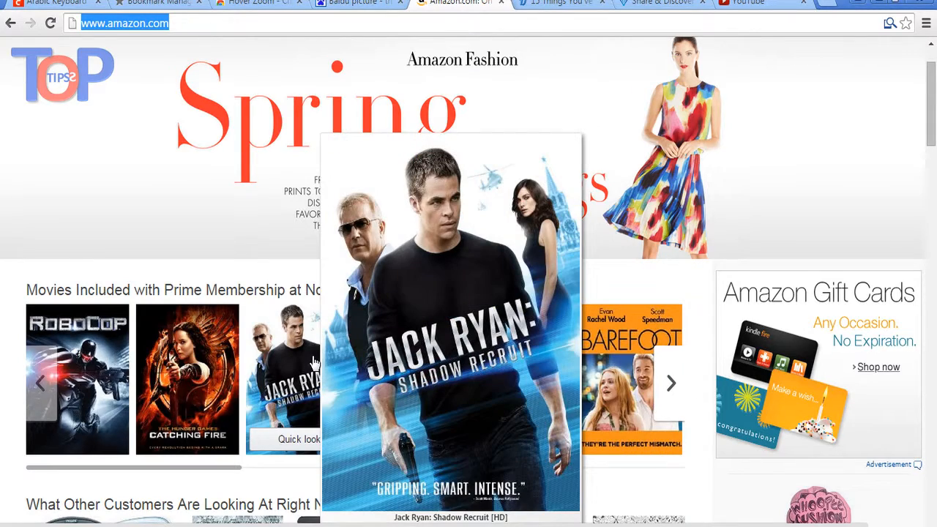
mouse_move(187, 358)
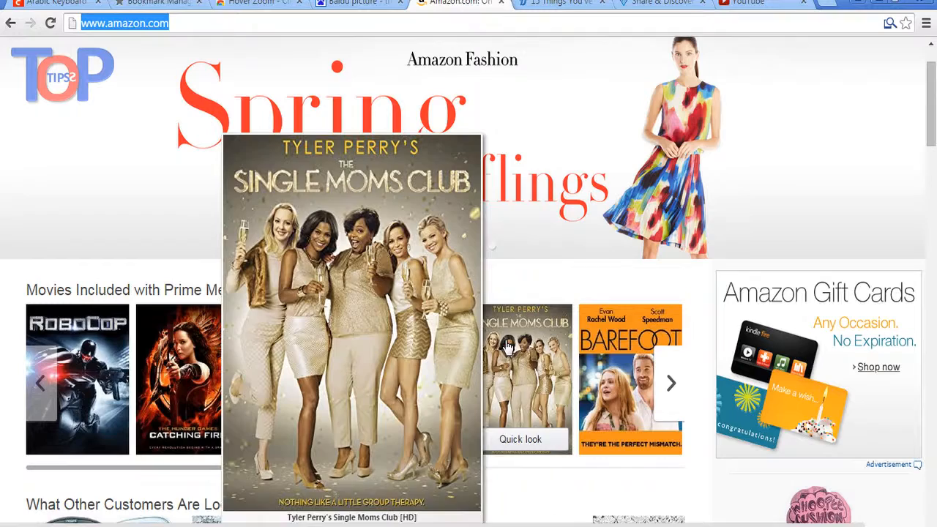
mouse_move(628, 348)
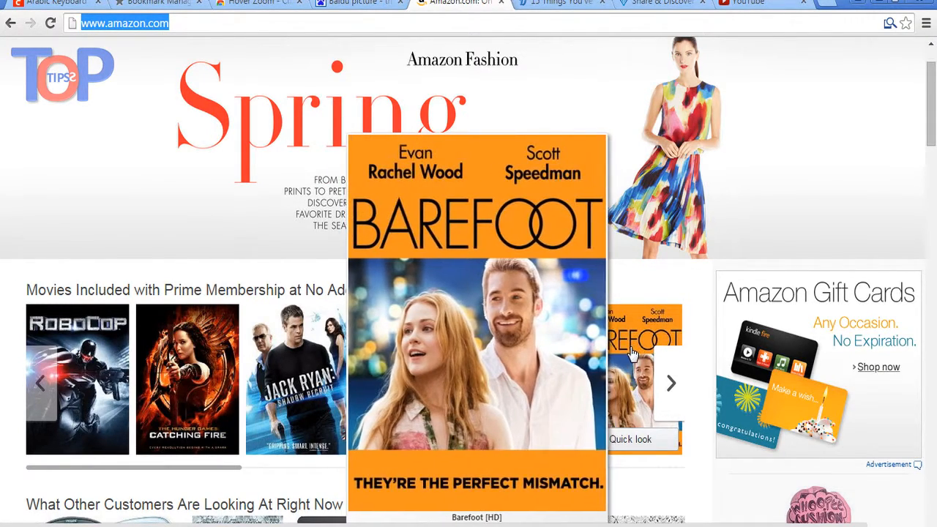
Switch from Amazon's Prime movie covers to the Imgur gallery of viral images.
click(338, 3)
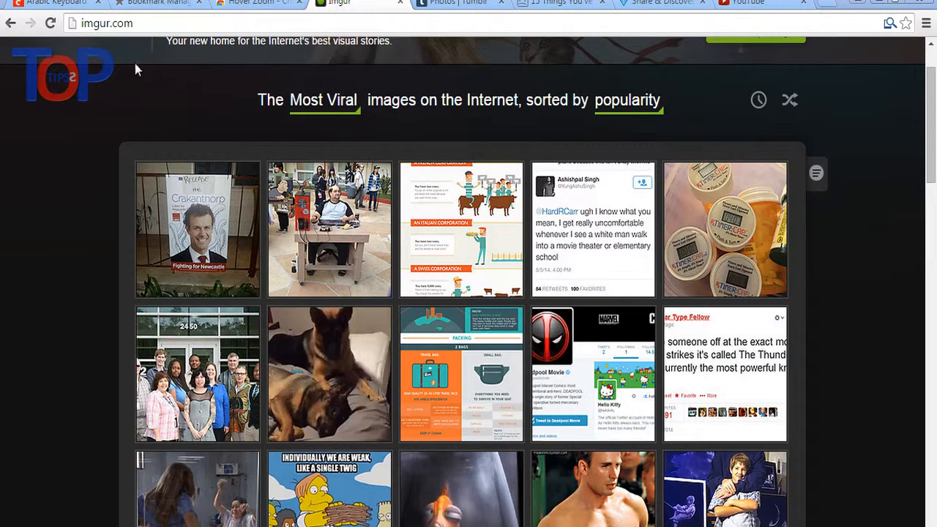
Select the imgur.com page address above the most viral images grid.
click(108, 24)
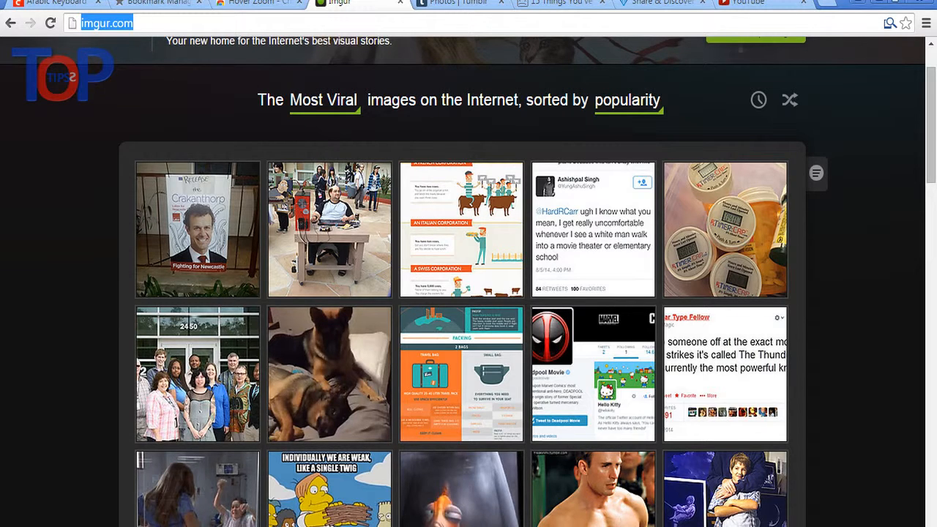
mouse_move(329, 229)
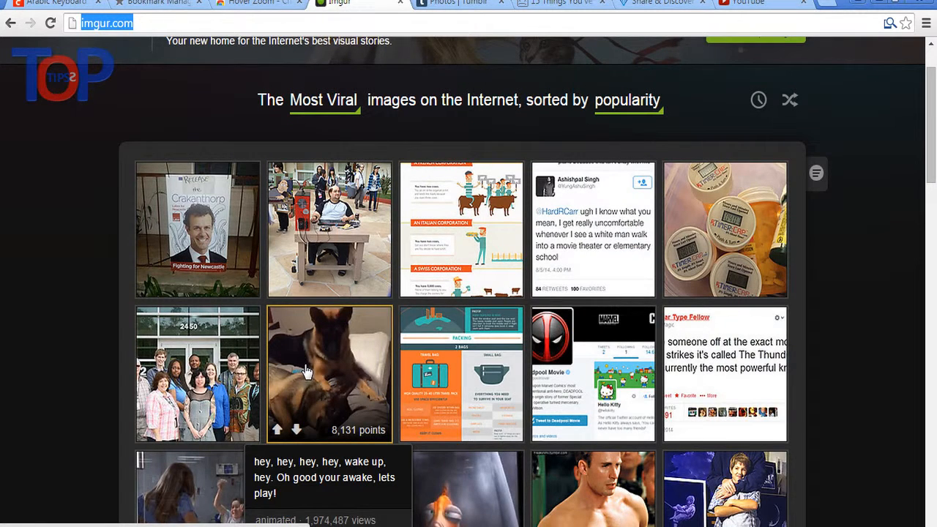
mouse_move(329, 373)
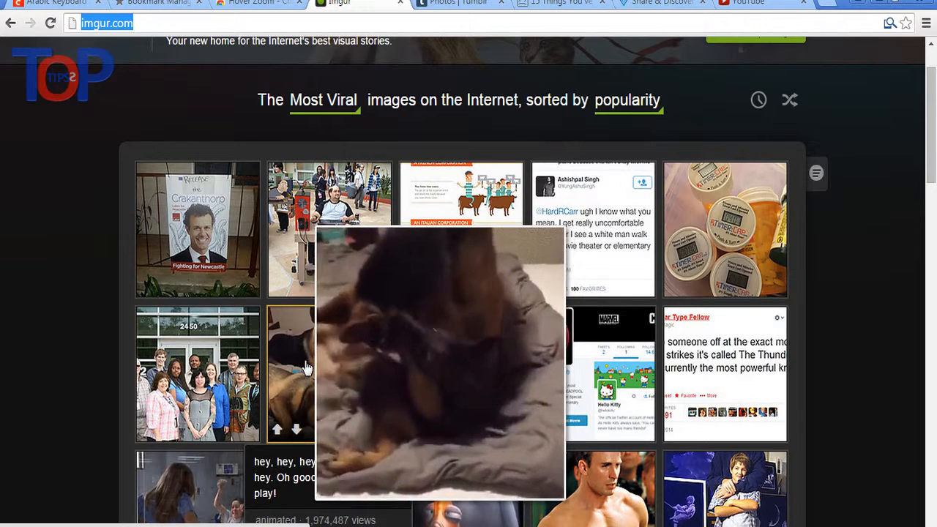
mouse_move(884, 375)
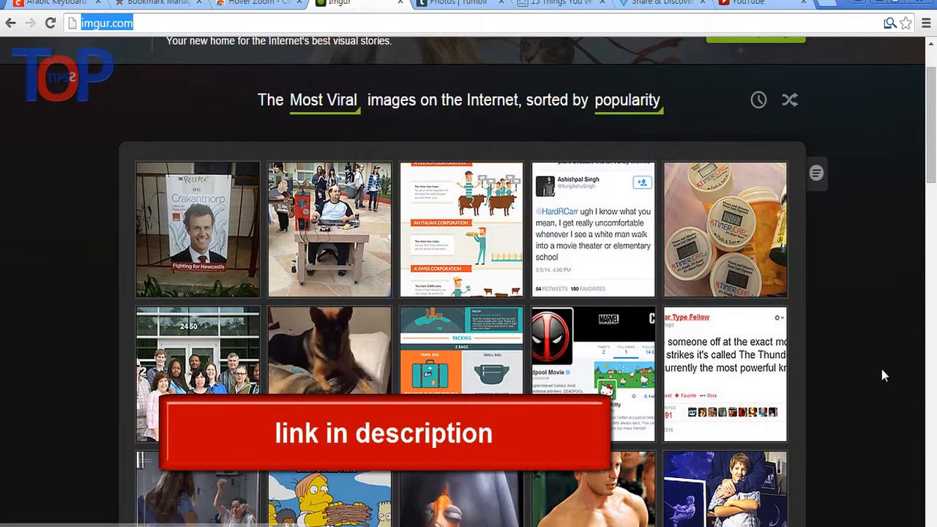